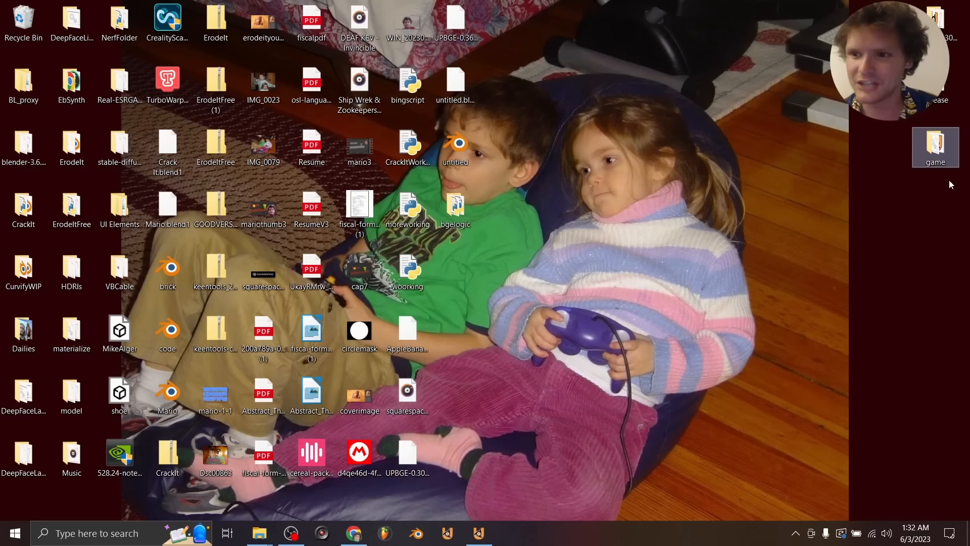
Step: Open the exported 'game' folder on the desktop to view the game application and its files
double_click(934, 147)
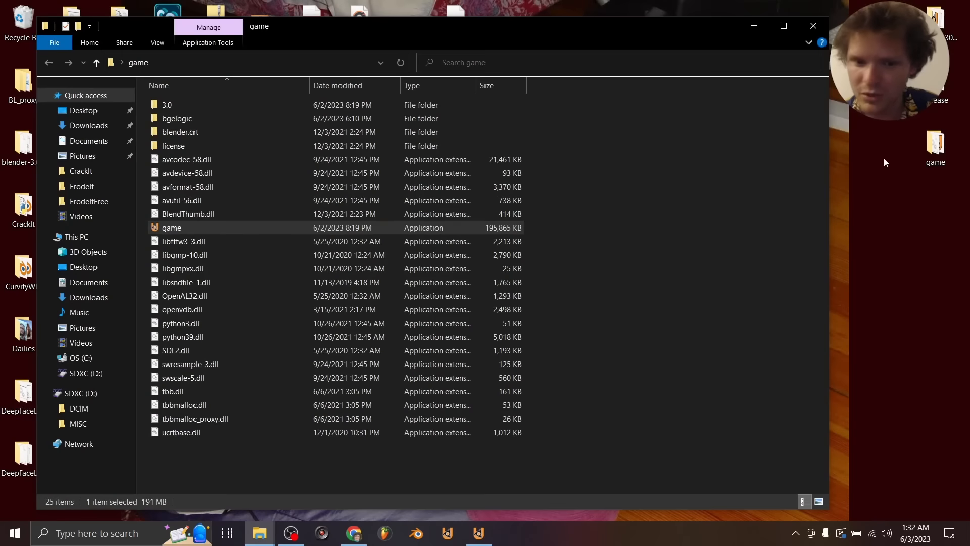
double_click(172, 227)
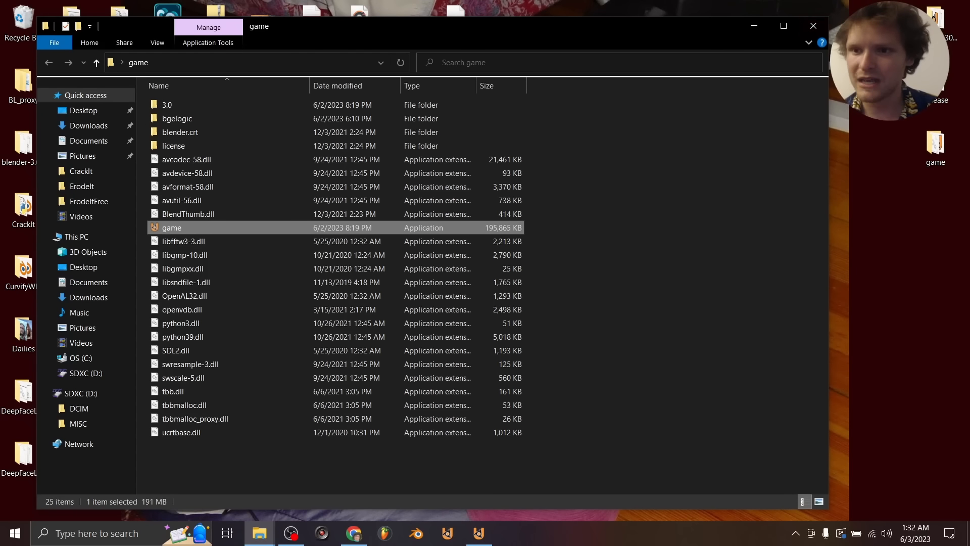
mouse_move(812, 27)
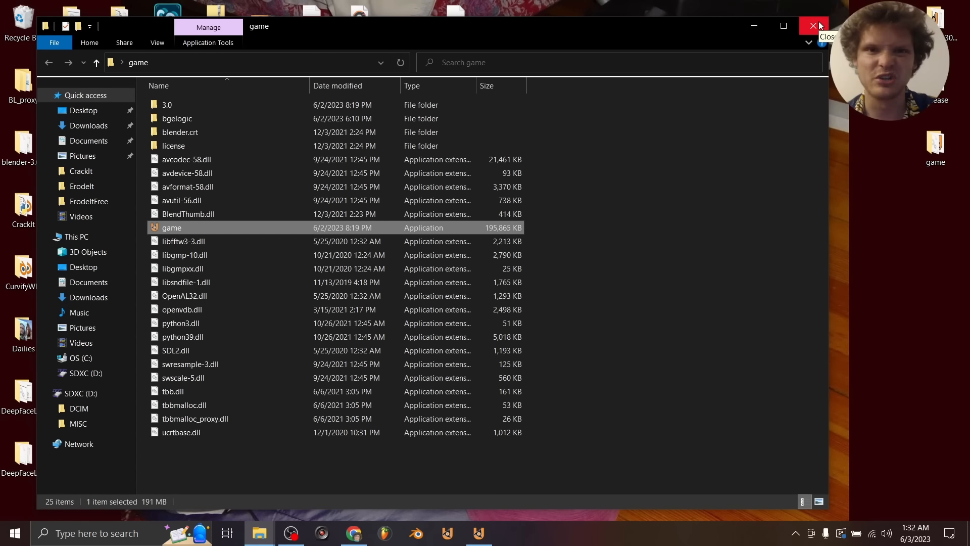
Step: Close the game folder and open the UPBGE 0.30 Windows installation folder from the download page
left_click(812, 27)
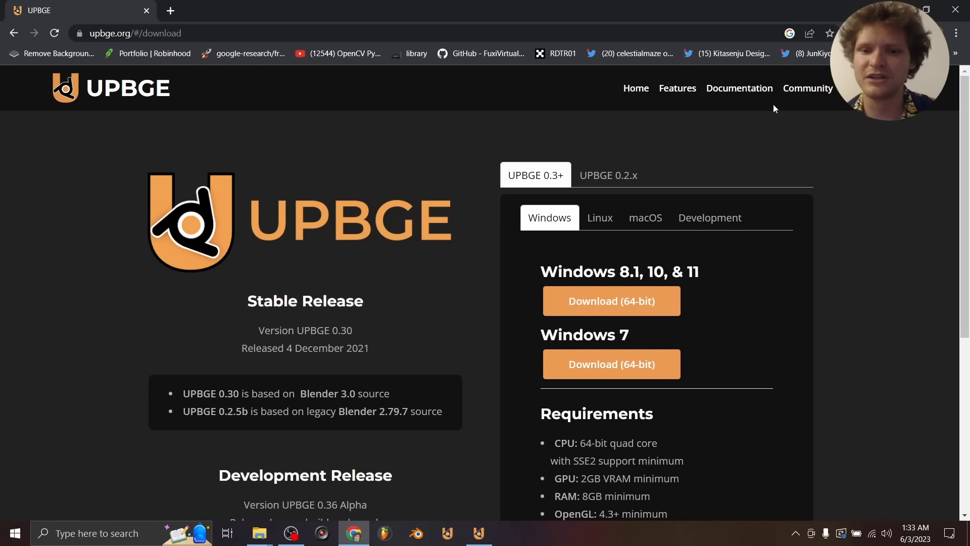
mouse_move(645, 214)
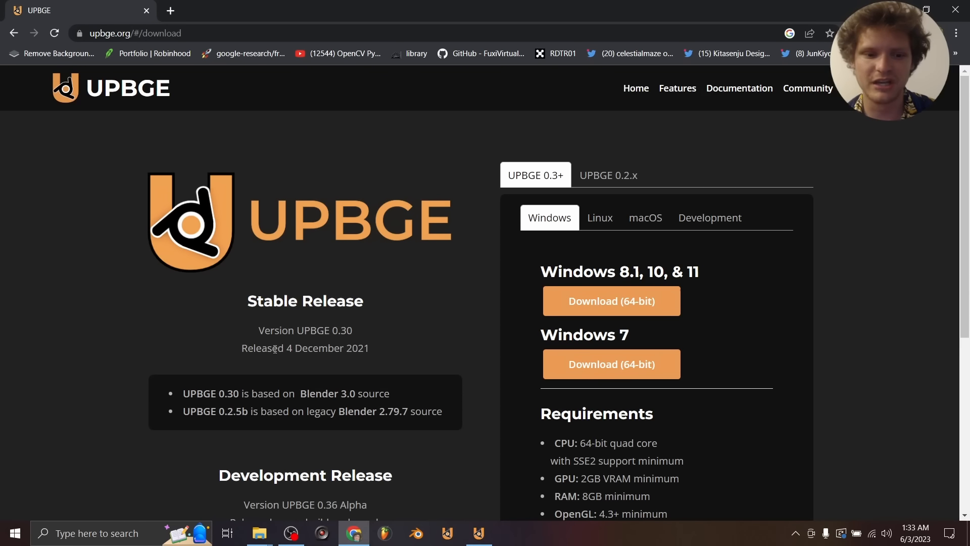
mouse_move(235, 395)
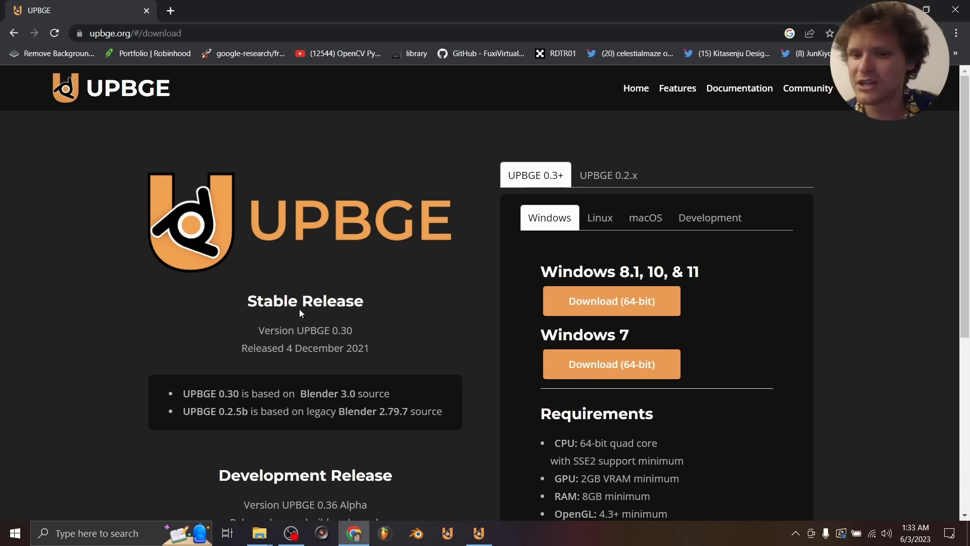
left_click(710, 217)
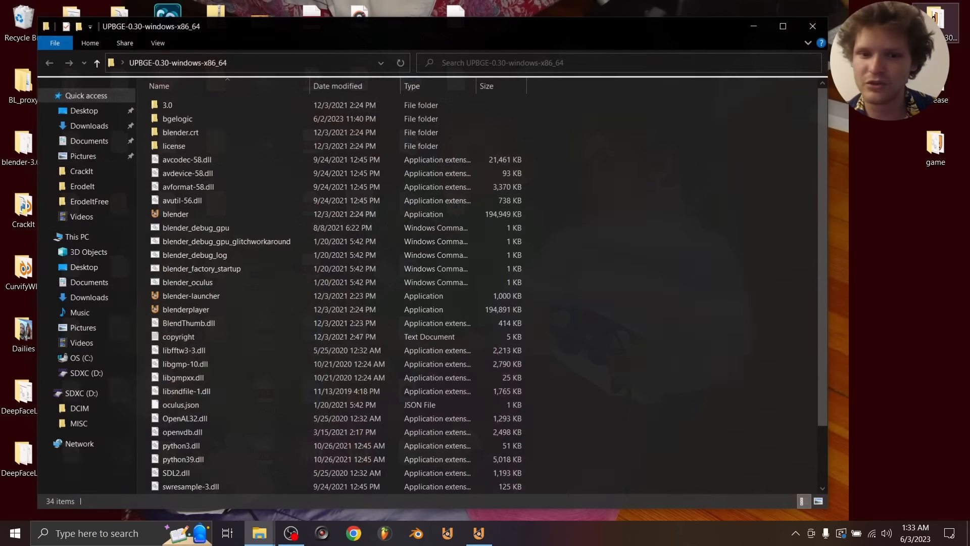
Step: Launch blender.exe from the UPBGE-0.30-windows-x86_64 folder to start UPBGE with its default scene
left_click(175, 213)
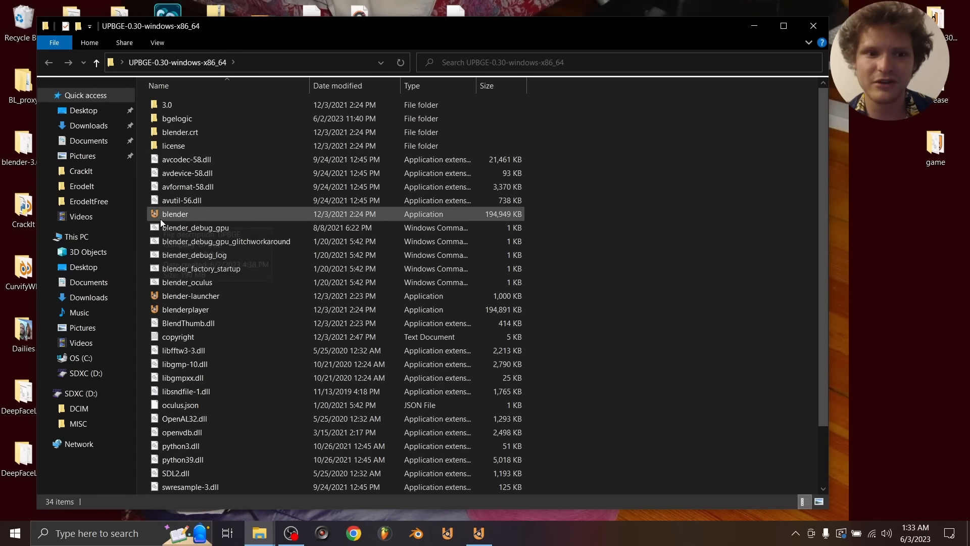
left_click(175, 213)
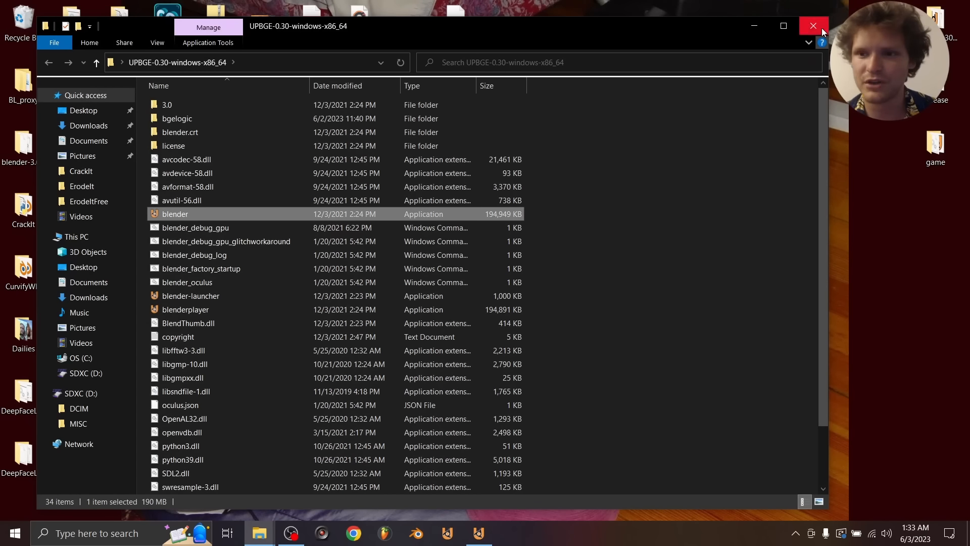
double_click(175, 214)
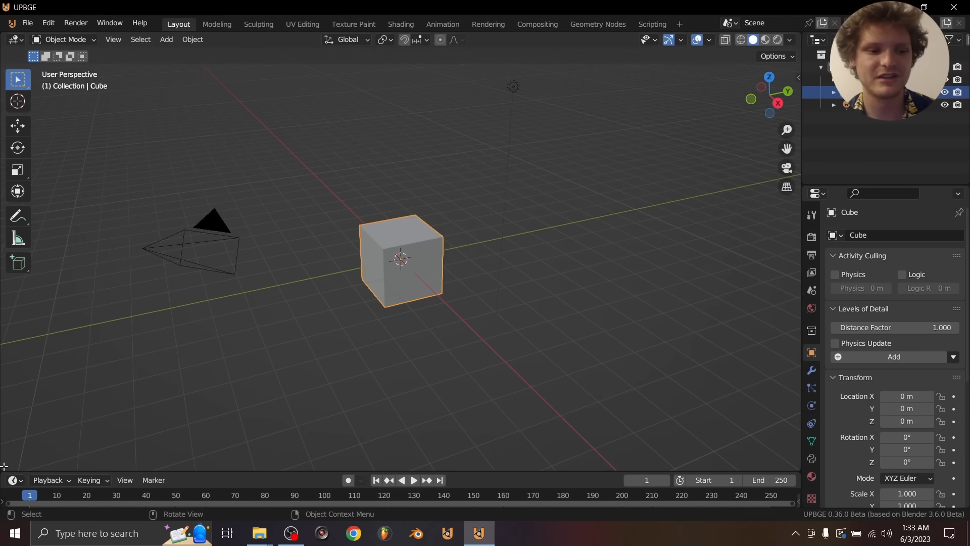
left_click(16, 271)
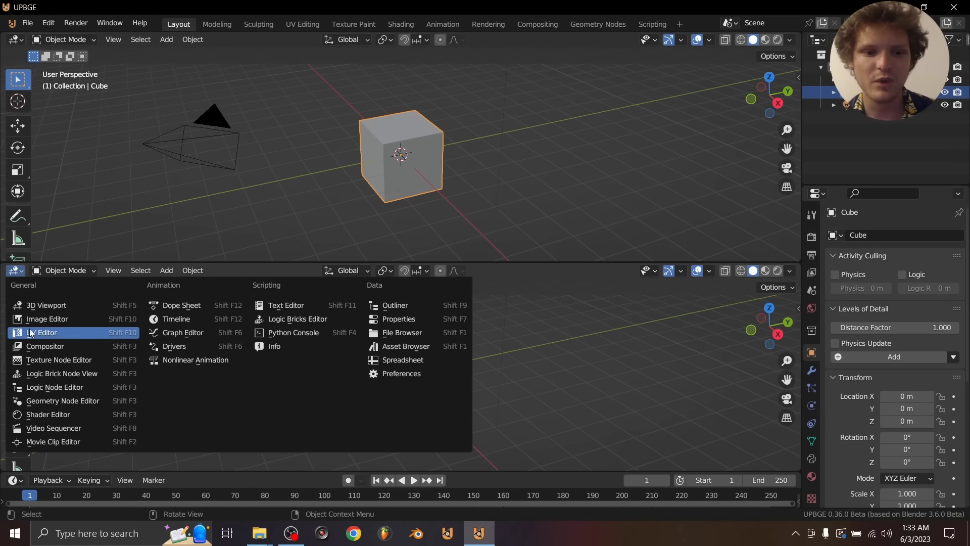
mouse_move(298, 318)
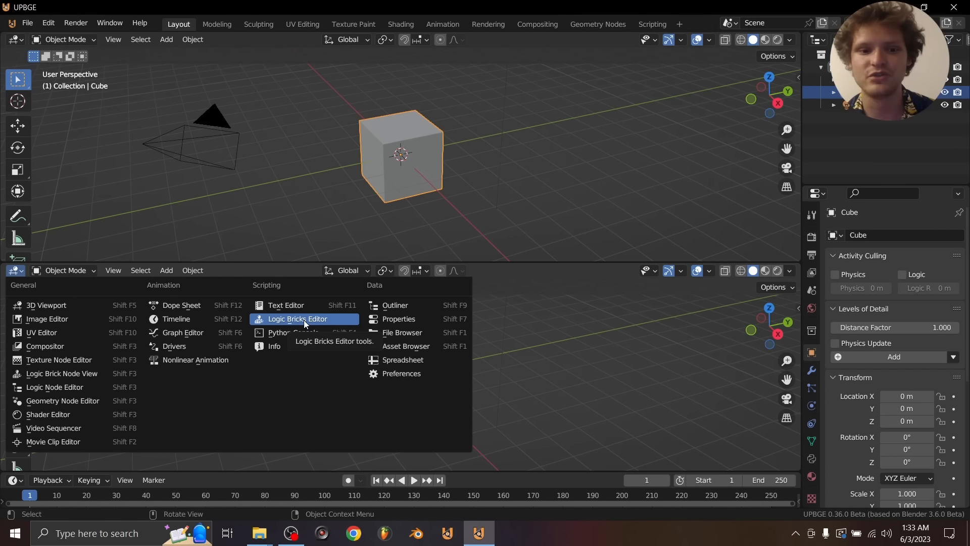
left_click(298, 318)
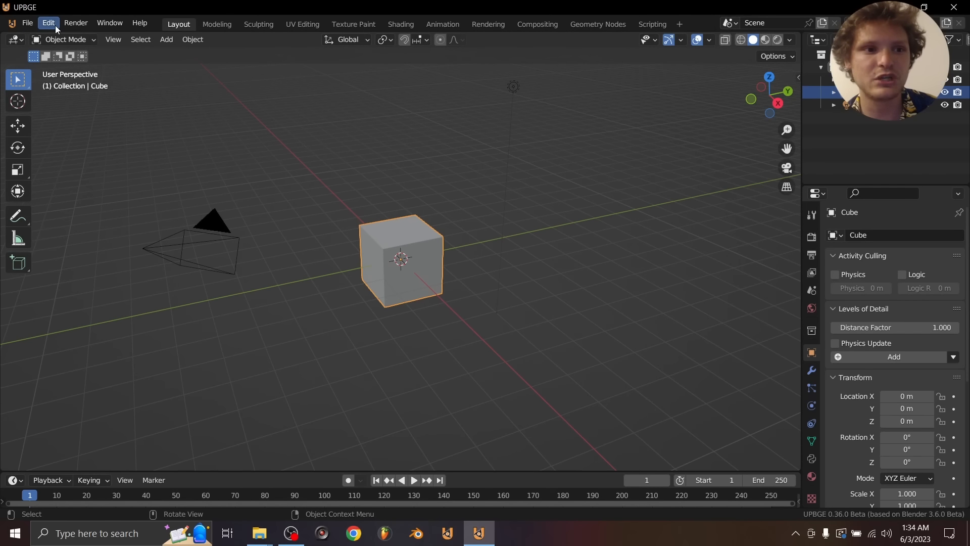
Step: Enable the Bricky Nodes, Game Engine Publishing and Logic Nodes+ add-ons found by searching 'game' in Preferences
left_click(47, 23)
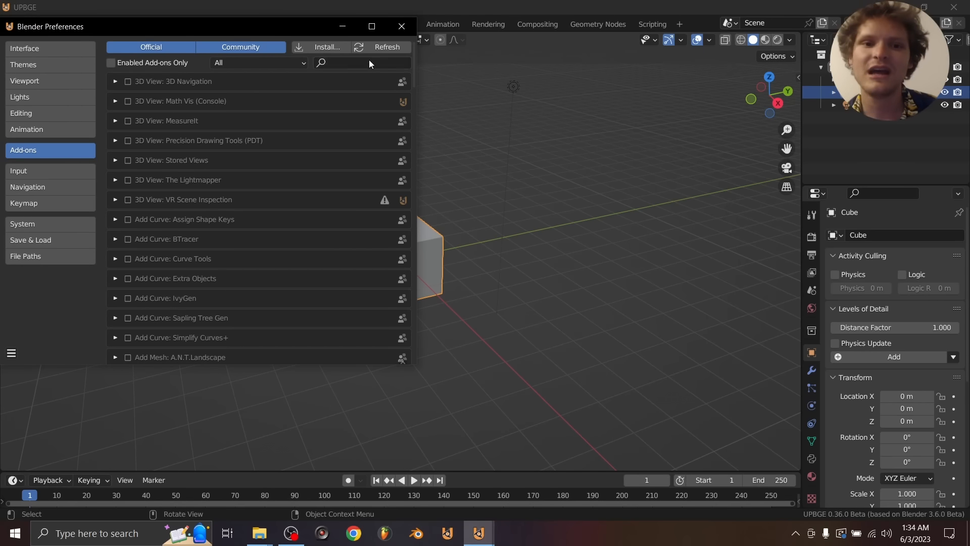
type("game")
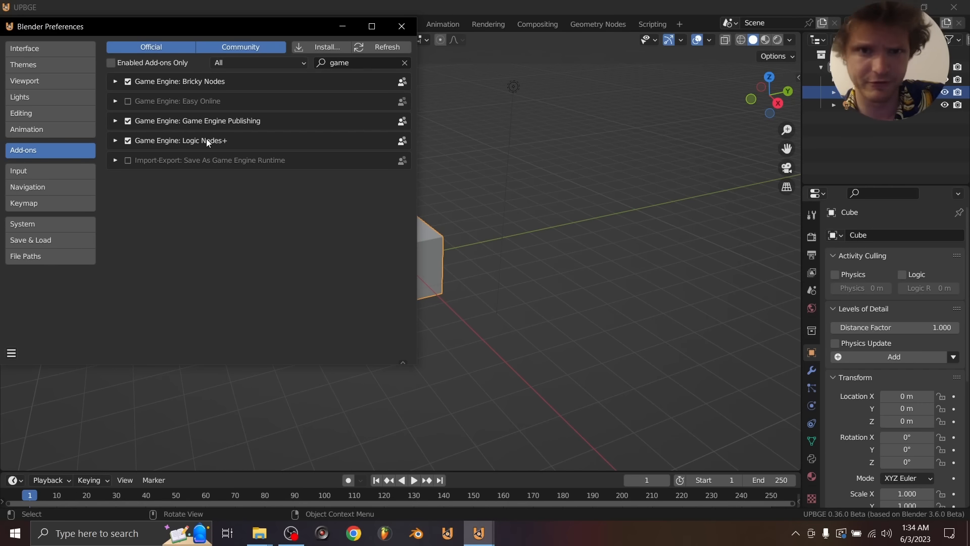
mouse_move(286, 124)
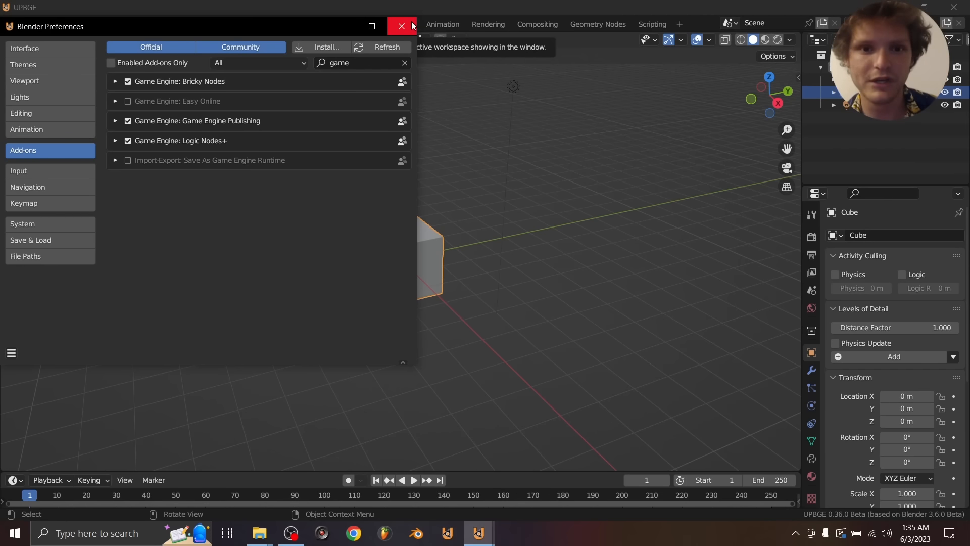
left_click(401, 26)
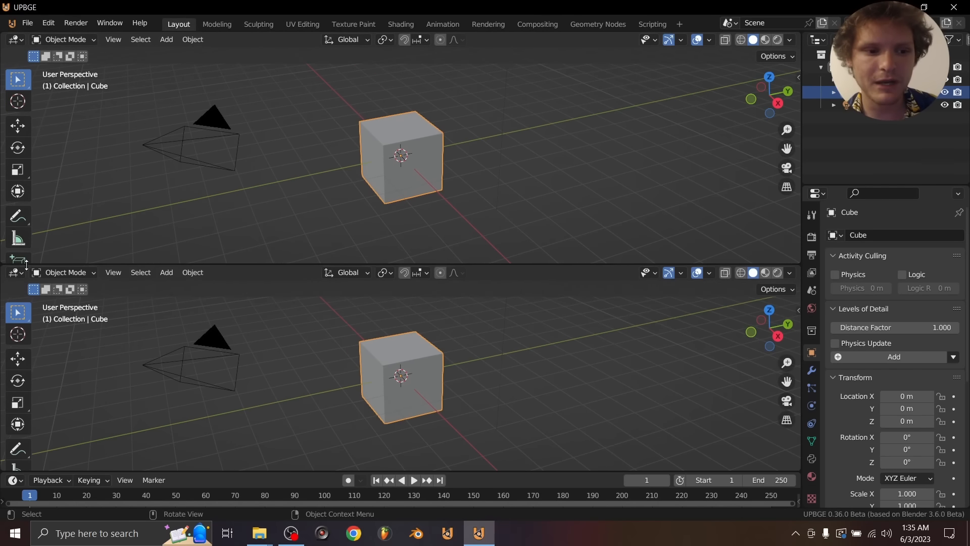
Step: Make the lower area a Logic Node Editor and name its new node tree 'mynodes'
left_click(15, 272)
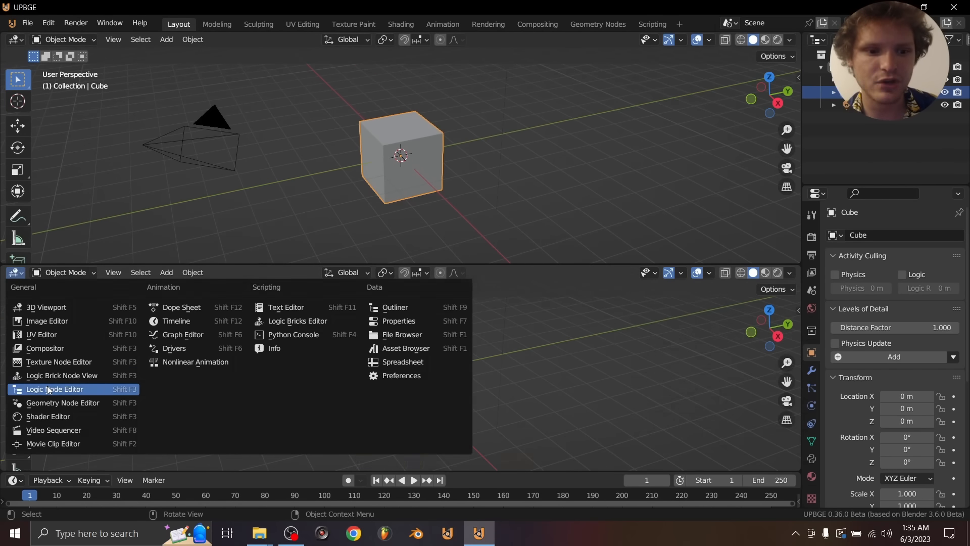
left_click(55, 388)
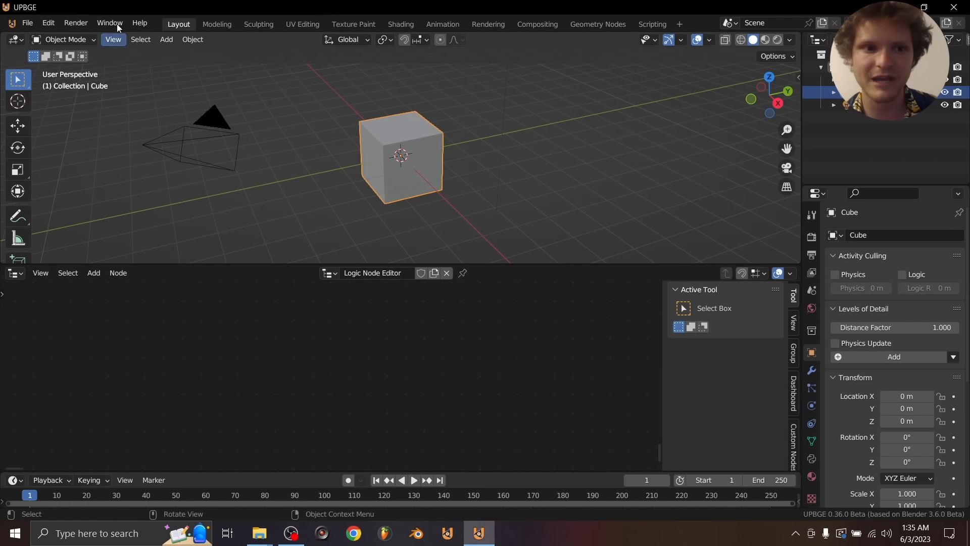
left_click(109, 23)
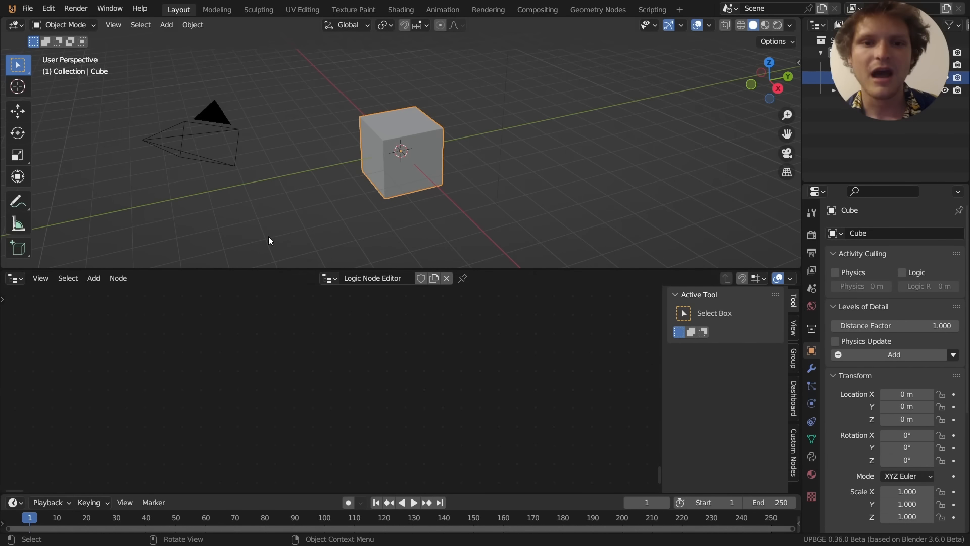
double_click(372, 277)
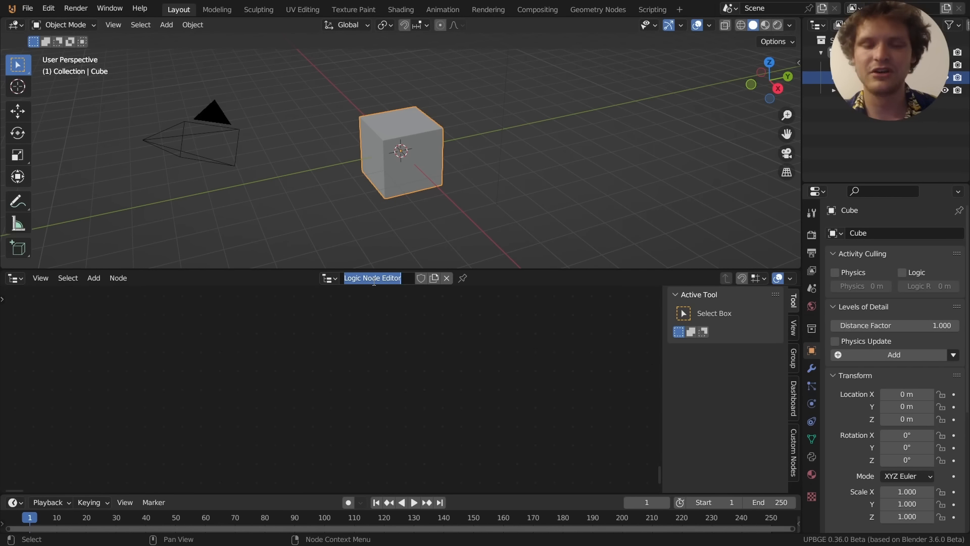
type("mynodes")
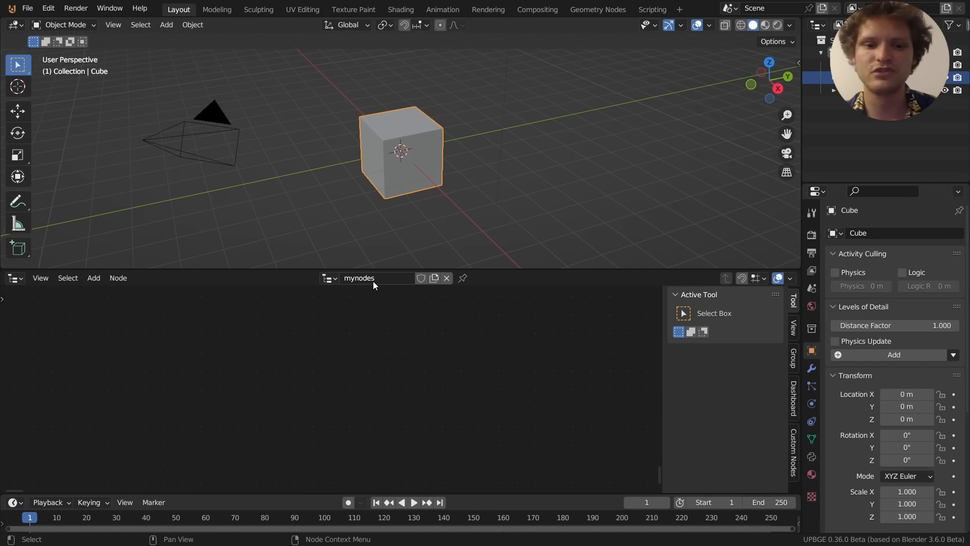
Step: Apply the mynodes logic tree to the Cube from the Dashboard so its node templates become available
left_click(93, 277)
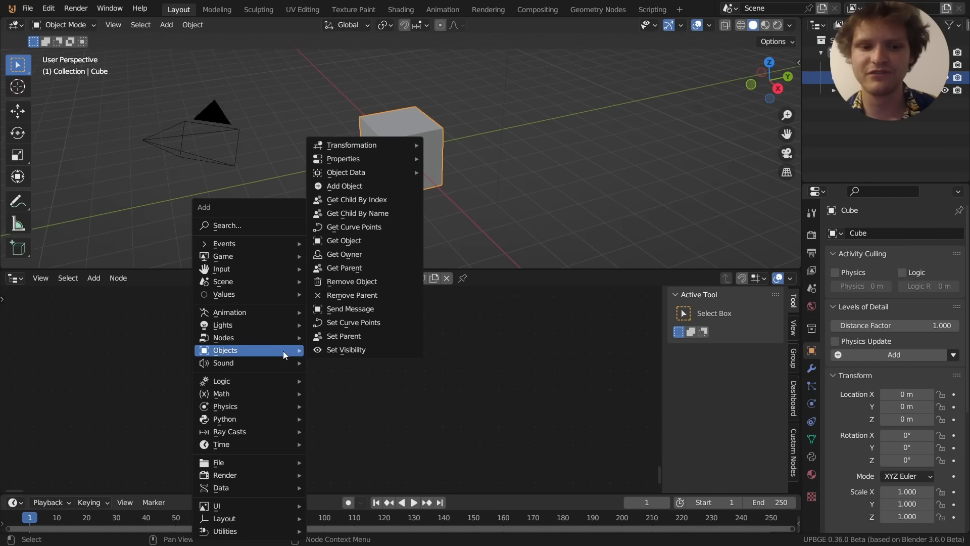
mouse_move(230, 432)
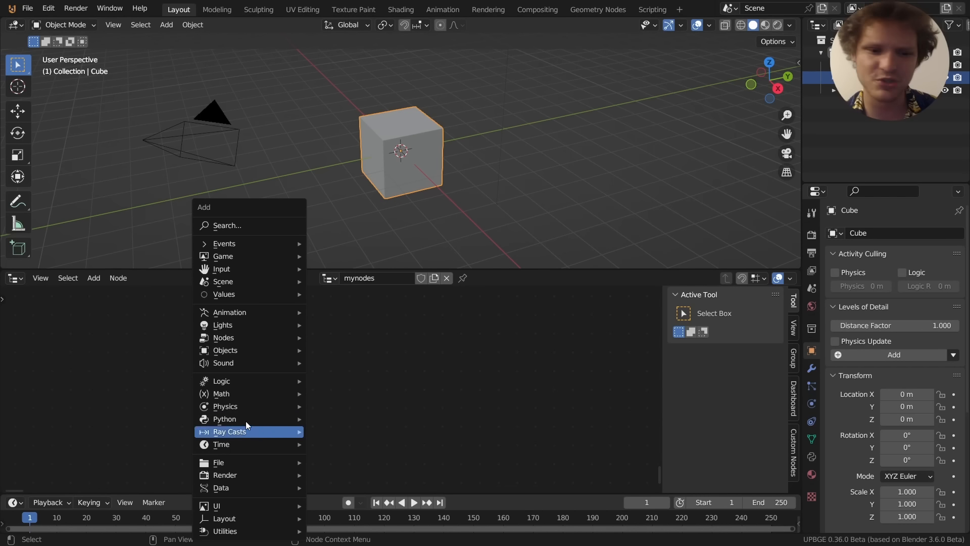
mouse_move(222, 381)
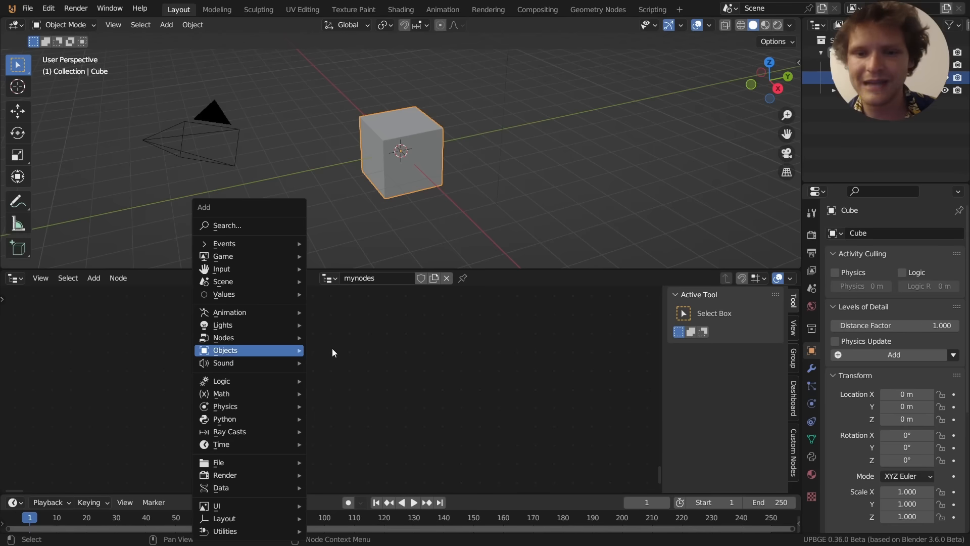
left_click(449, 363)
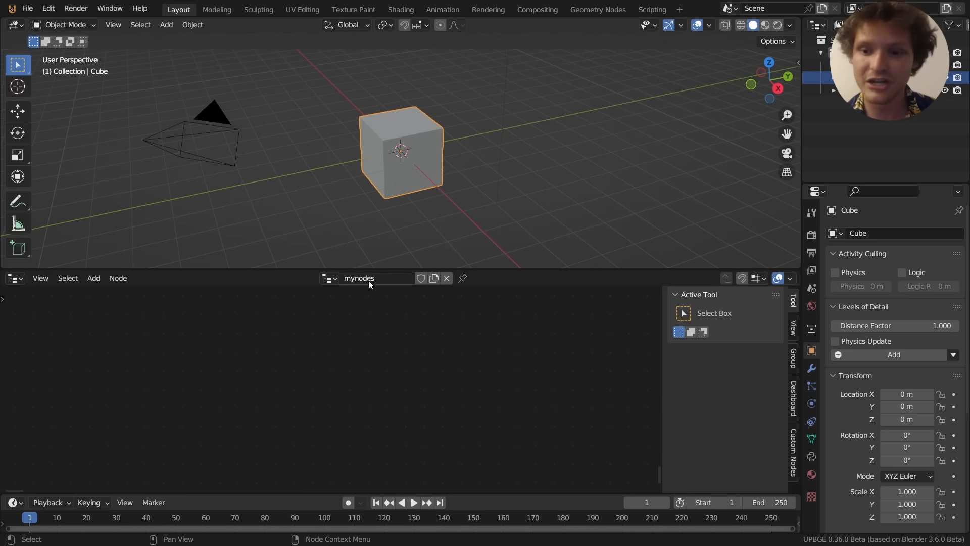
left_click(793, 396)
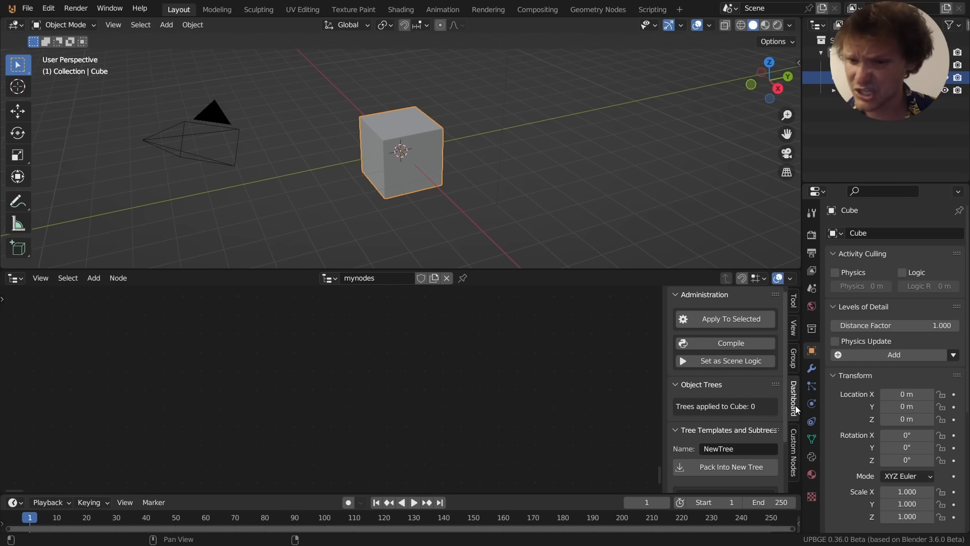
left_click(730, 319)
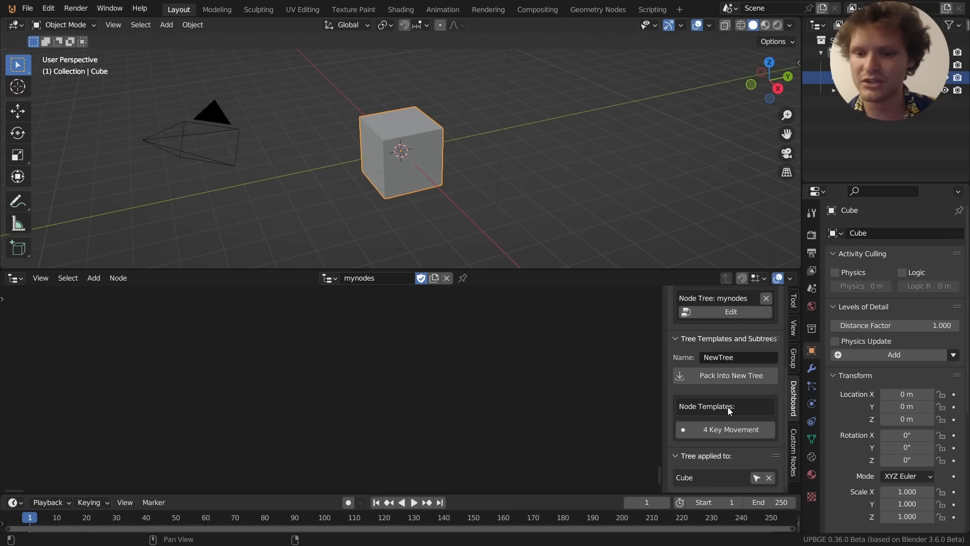
mouse_move(729, 418)
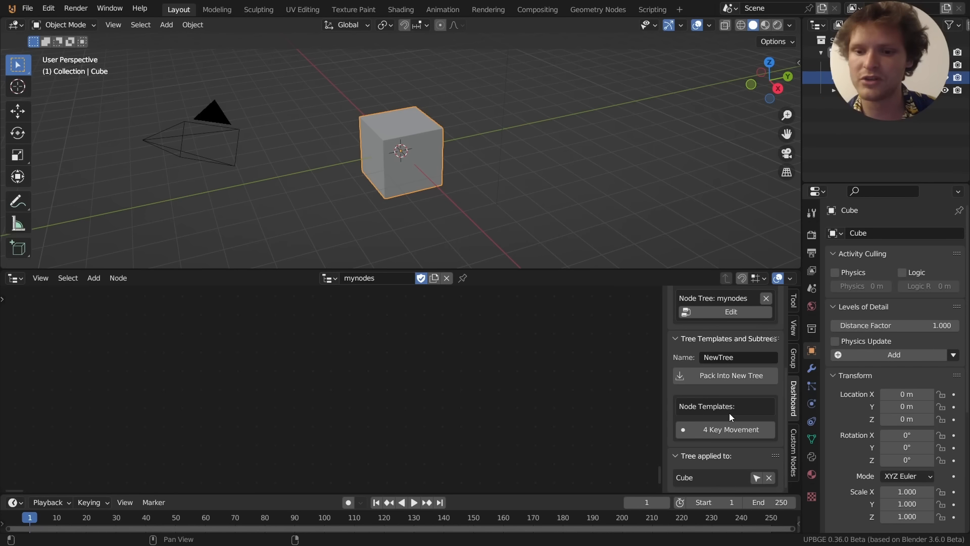
mouse_move(729, 429)
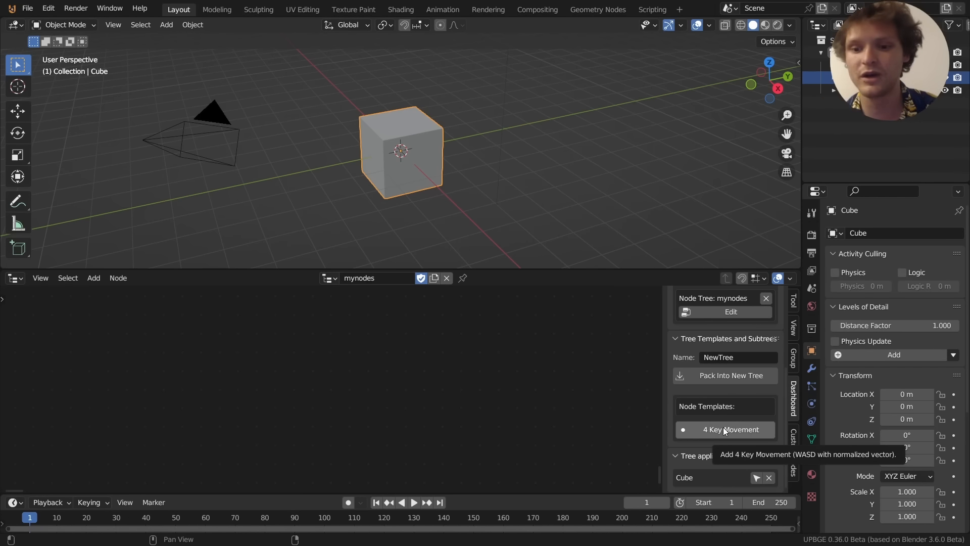
Step: Add the 4 Key Movement template's WASD nodes to mynodes and inspect the D Pressed node
left_click(730, 430)
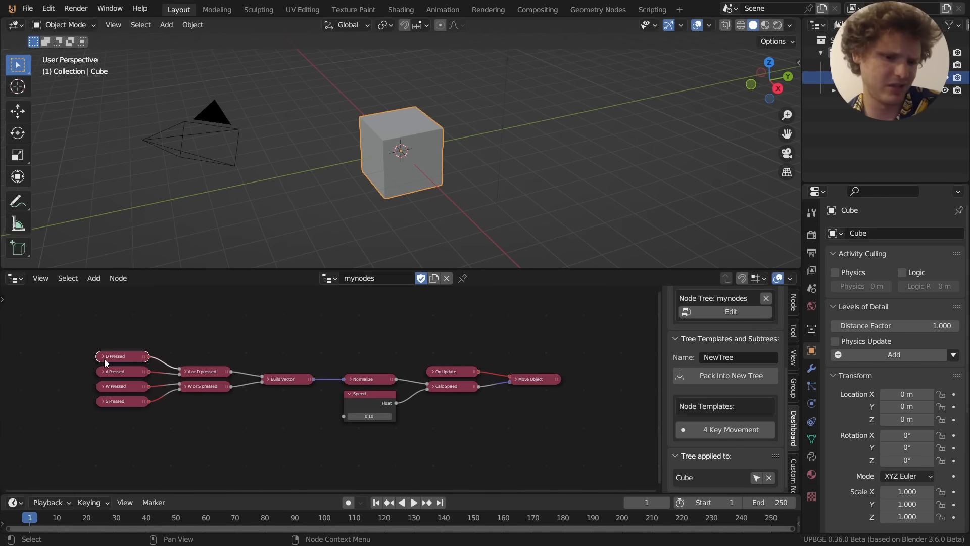
mouse_move(246, 367)
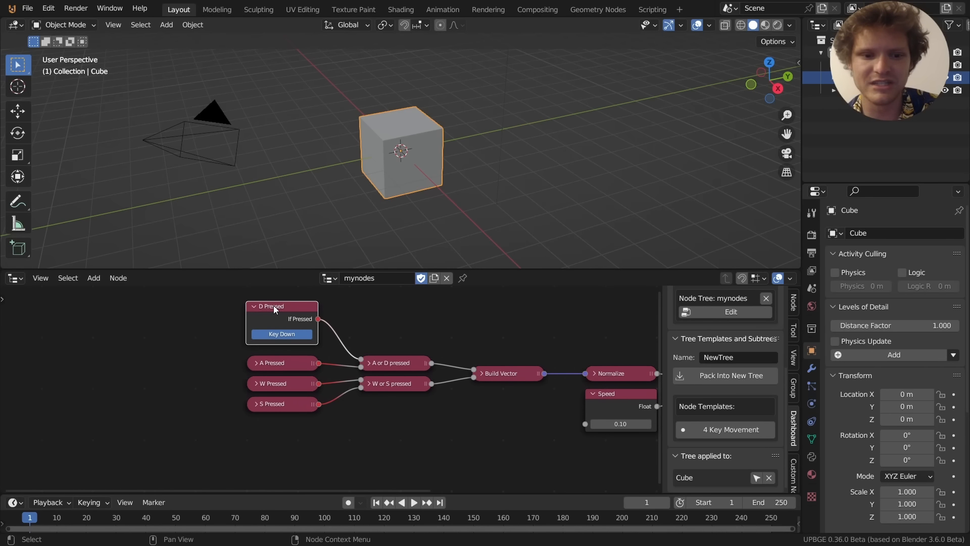
left_click(255, 383)
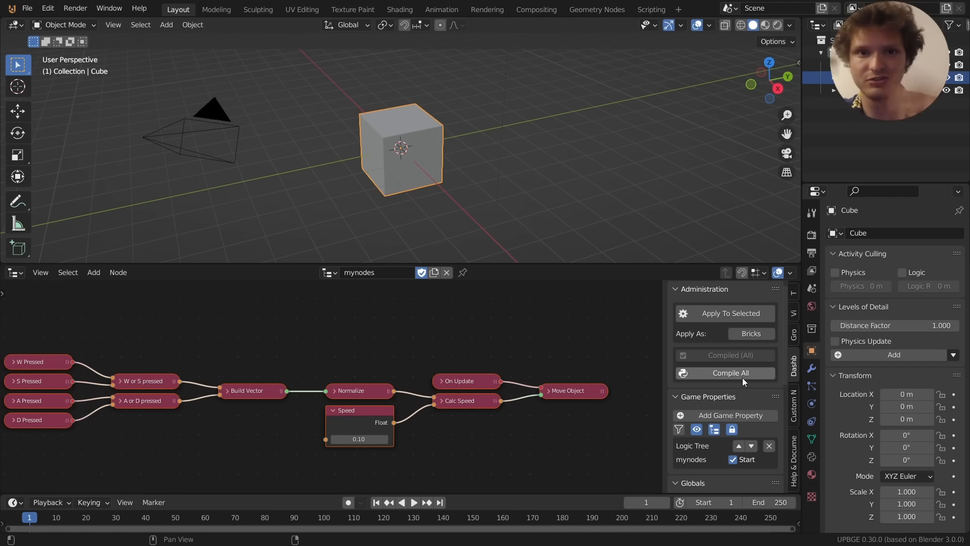
mouse_move(731, 320)
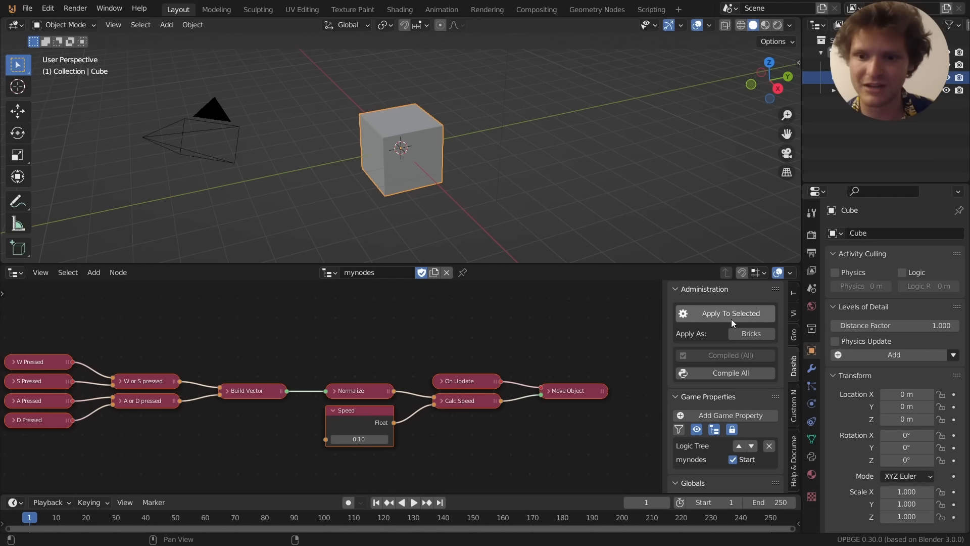
mouse_move(530, 198)
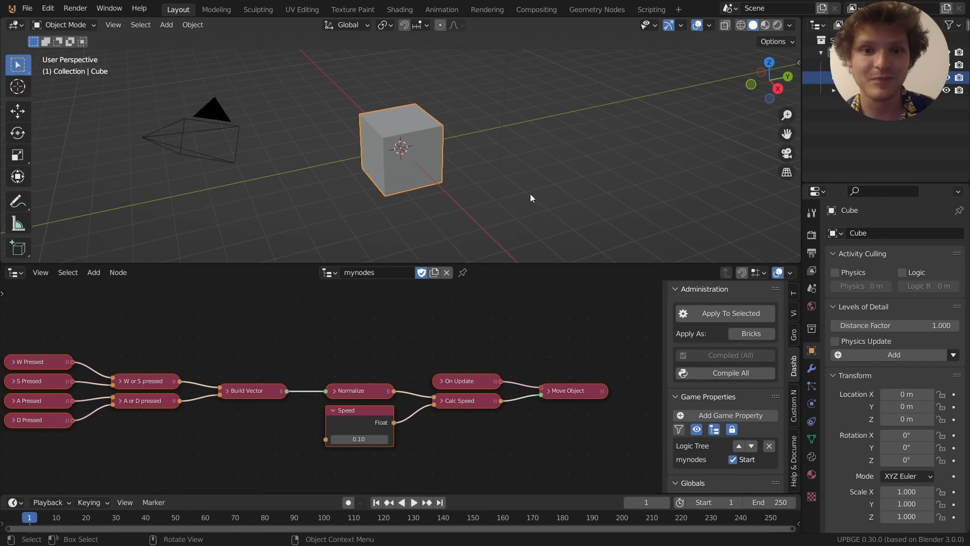
mouse_move(458, 106)
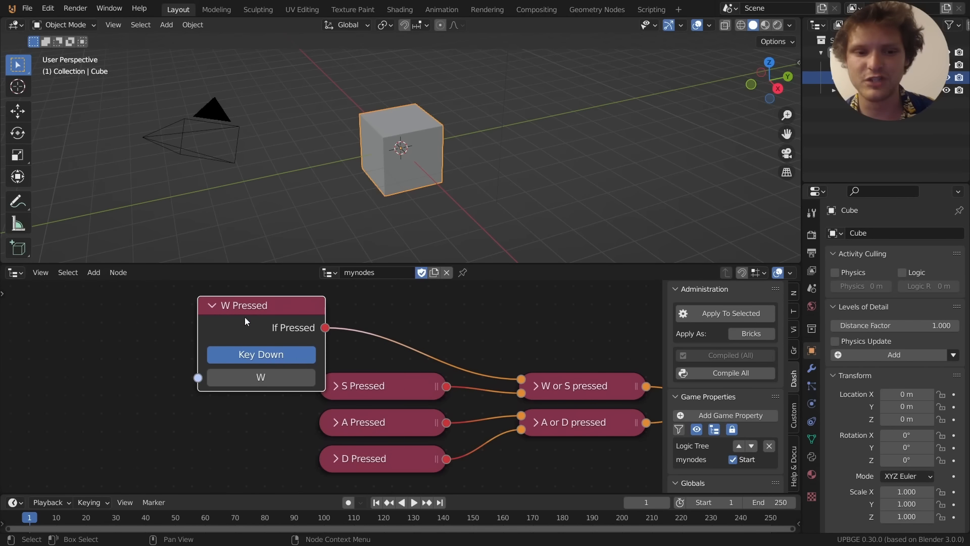
Step: Set the W Pressed node to Key Down mode so W triggers while held, then compile the tree
type("T")
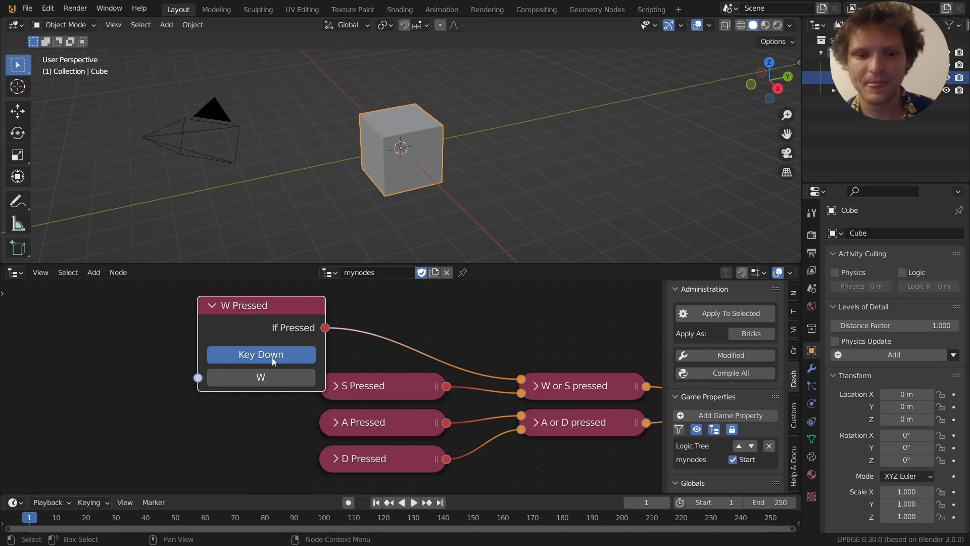
left_click(724, 355)
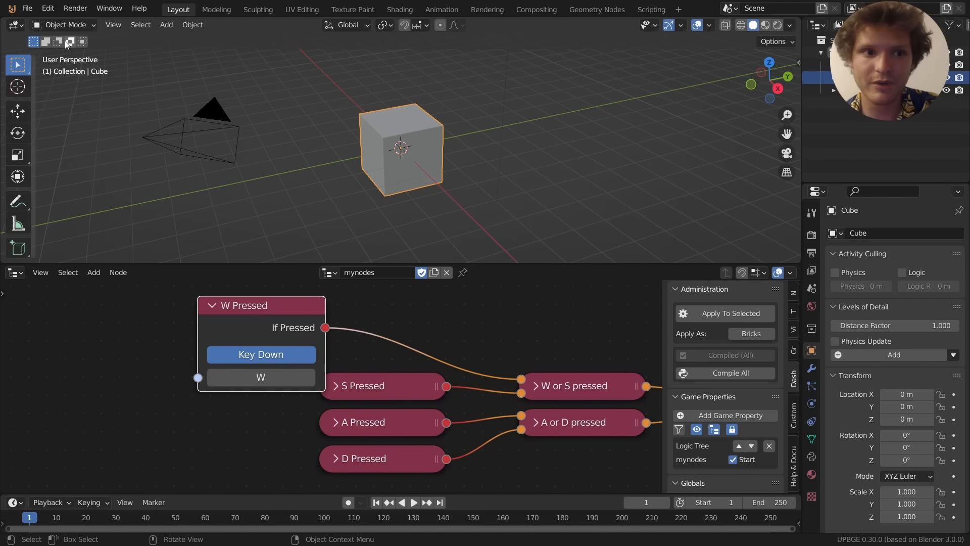
Step: Start the File > Export > Save as game runtime export dialog
left_click(27, 9)
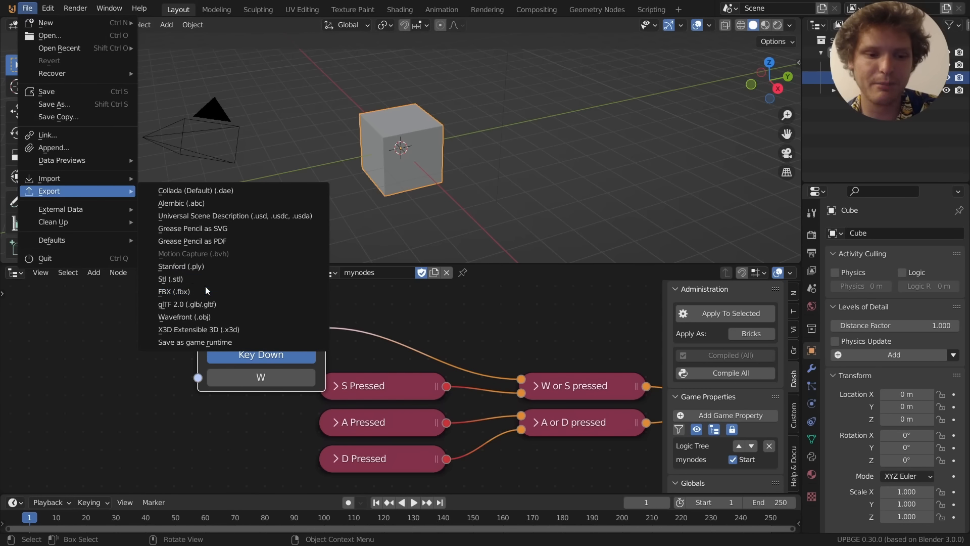
mouse_move(198, 342)
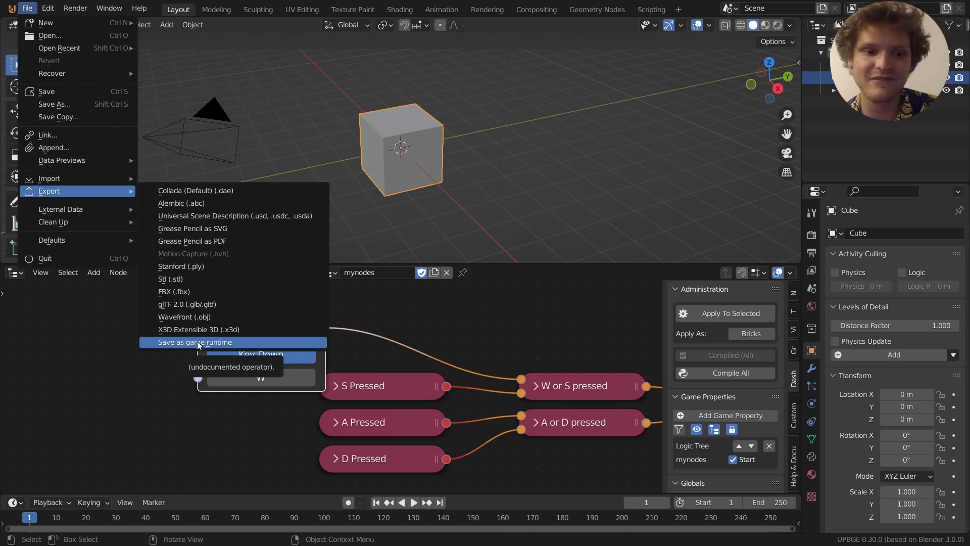
left_click(195, 342)
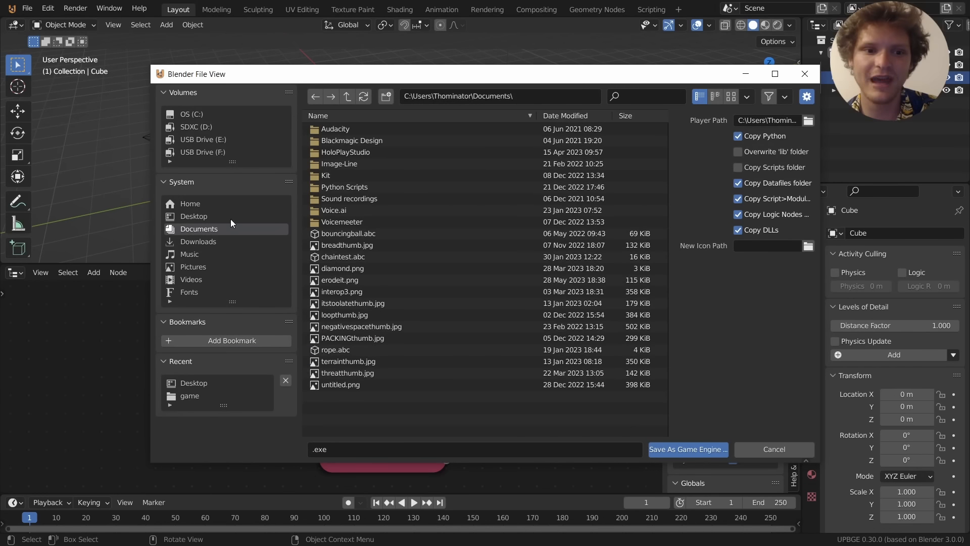
Step: Create a new firstgarbagegame folder on the Desktop and set it as the runtime save location
left_click(193, 216)
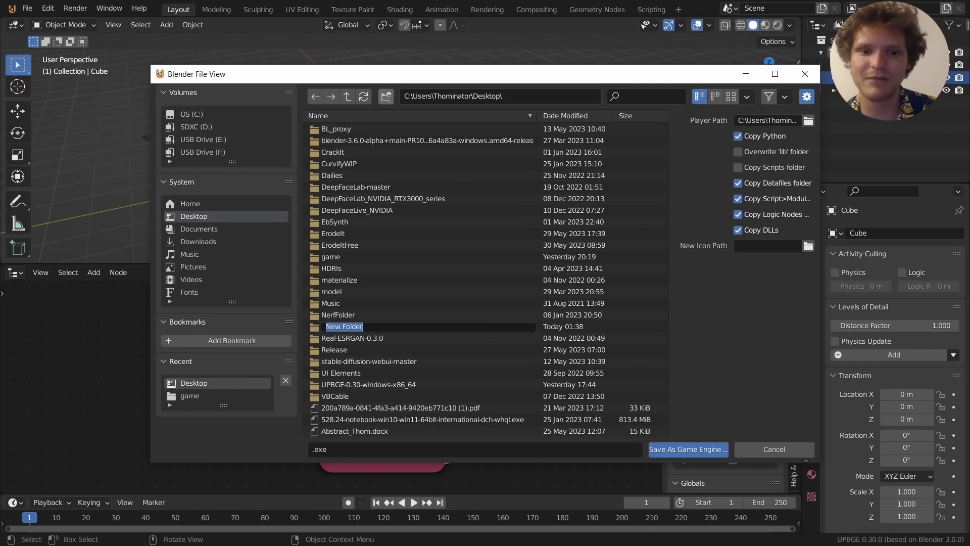
type("firstg")
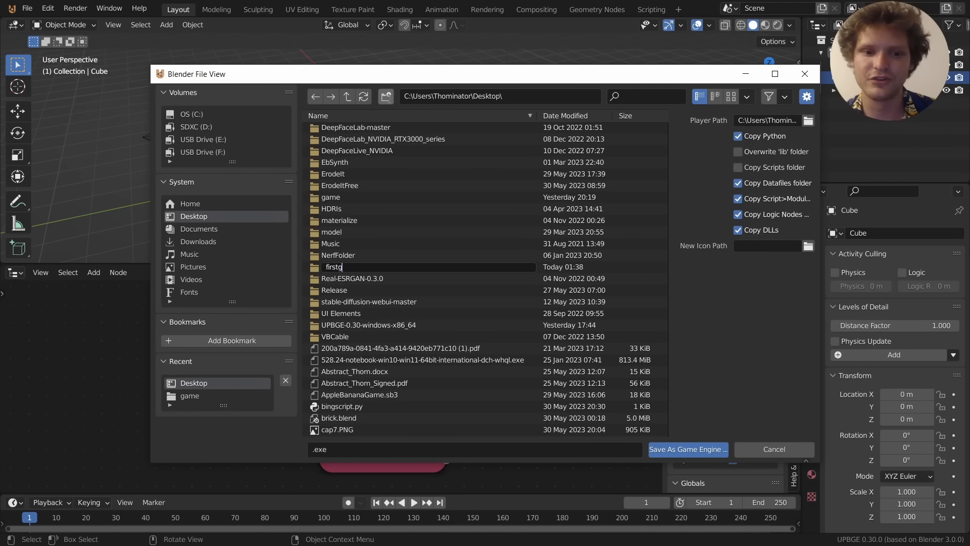
key("Return")
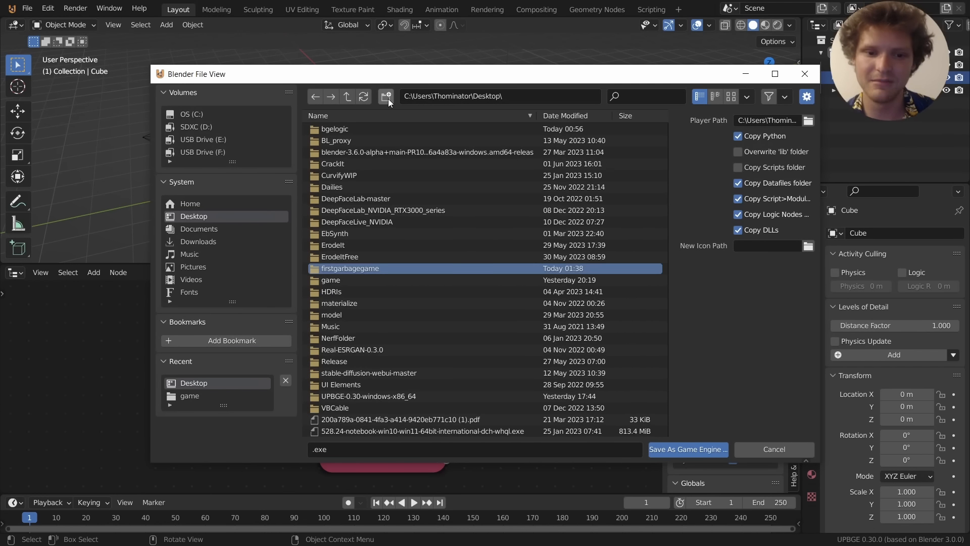
double_click(349, 268)
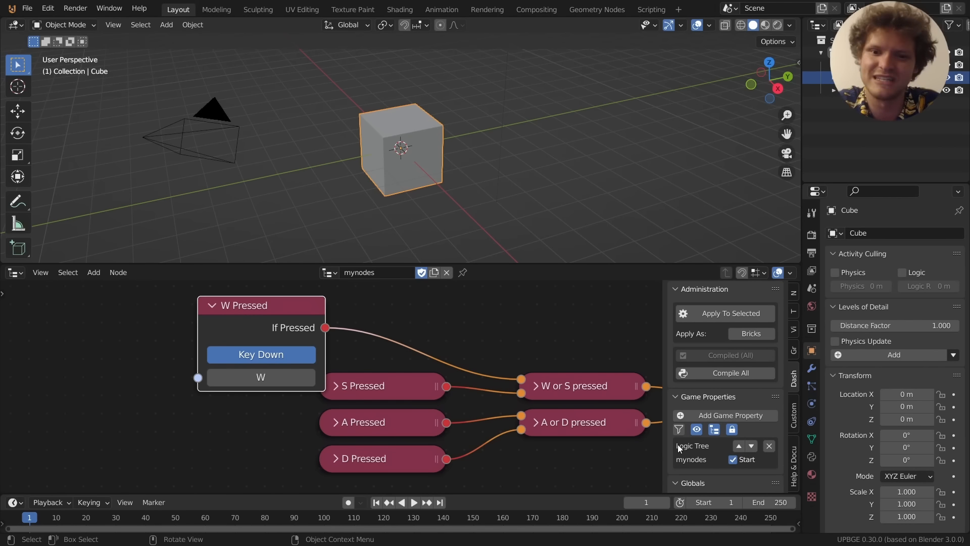
mouse_move(556, 190)
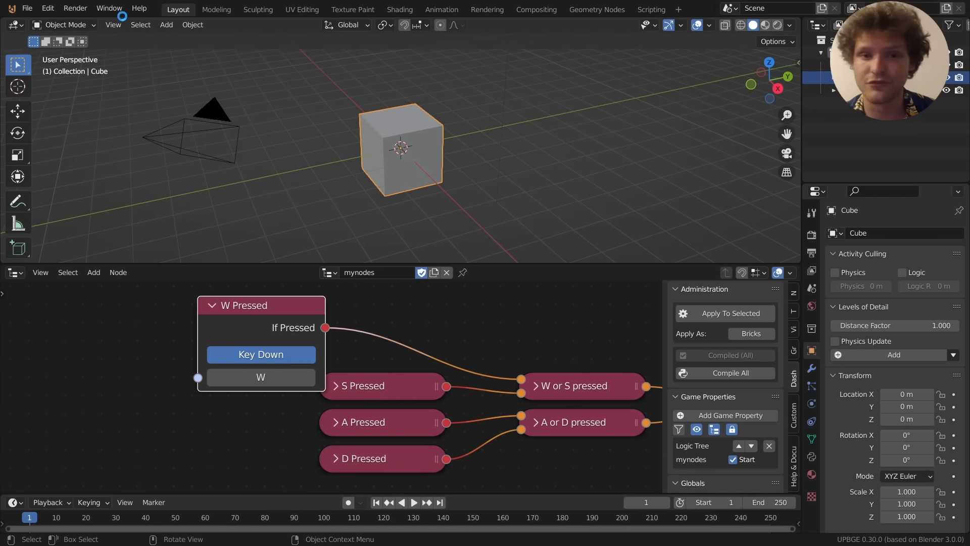
Step: Save the game engine runtime and minimize UPBGE to reveal the desktop
left_click(112, 24)
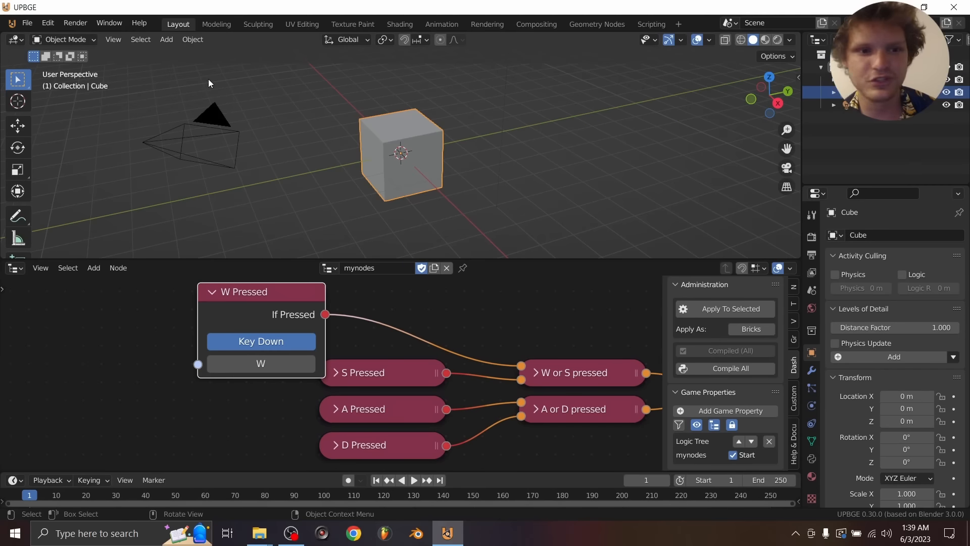
left_click(447, 533)
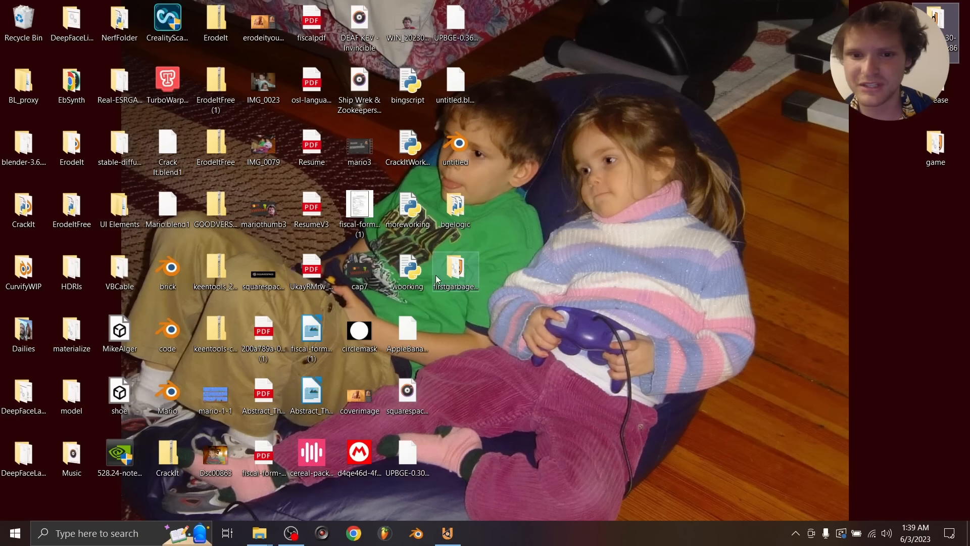
Step: In File Explorer, enter the firstgarbagegame folder and launch firstgarbagegamesucks.exe
double_click(455, 269)
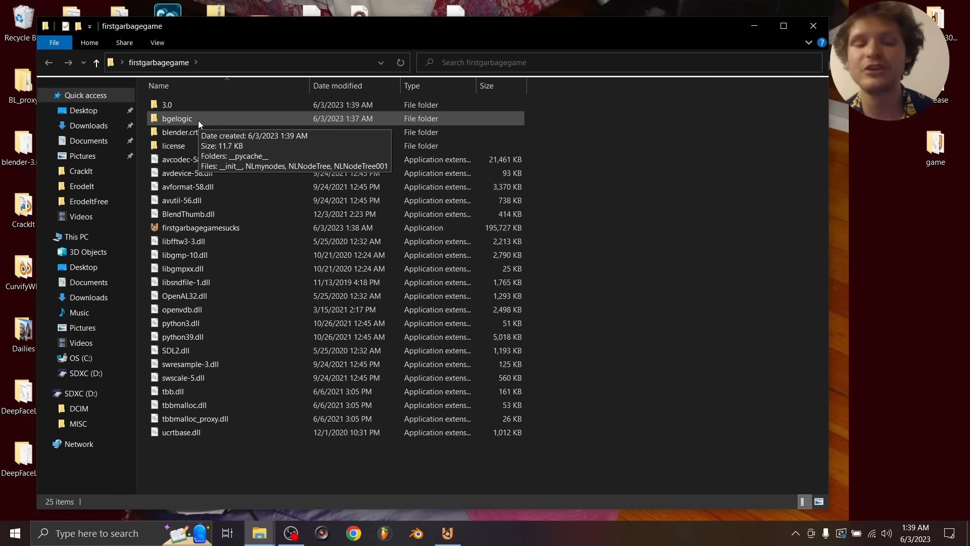
left_click(200, 227)
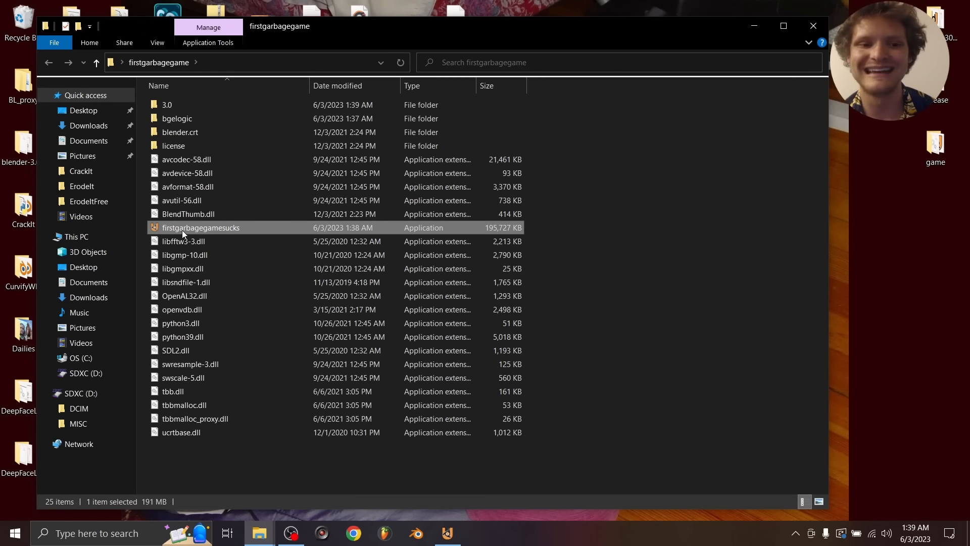
double_click(201, 227)
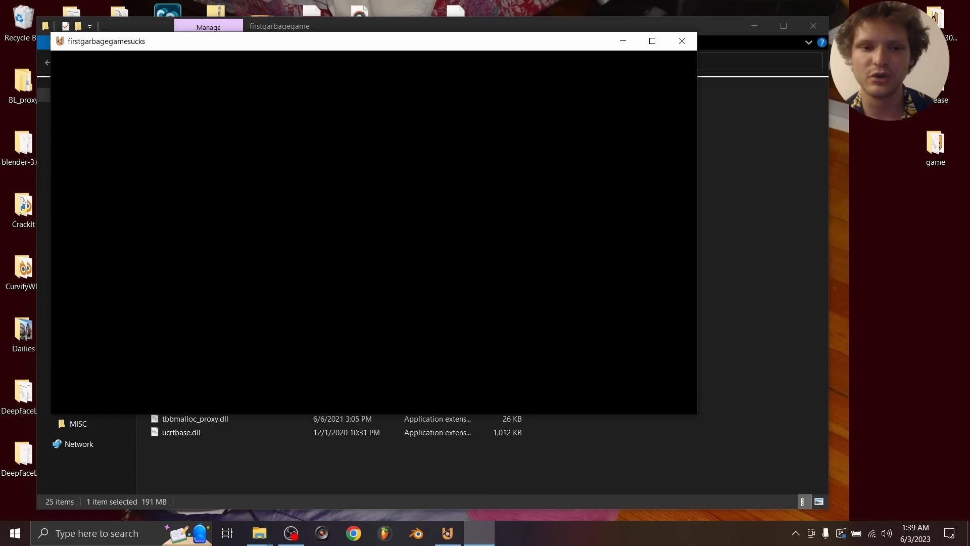